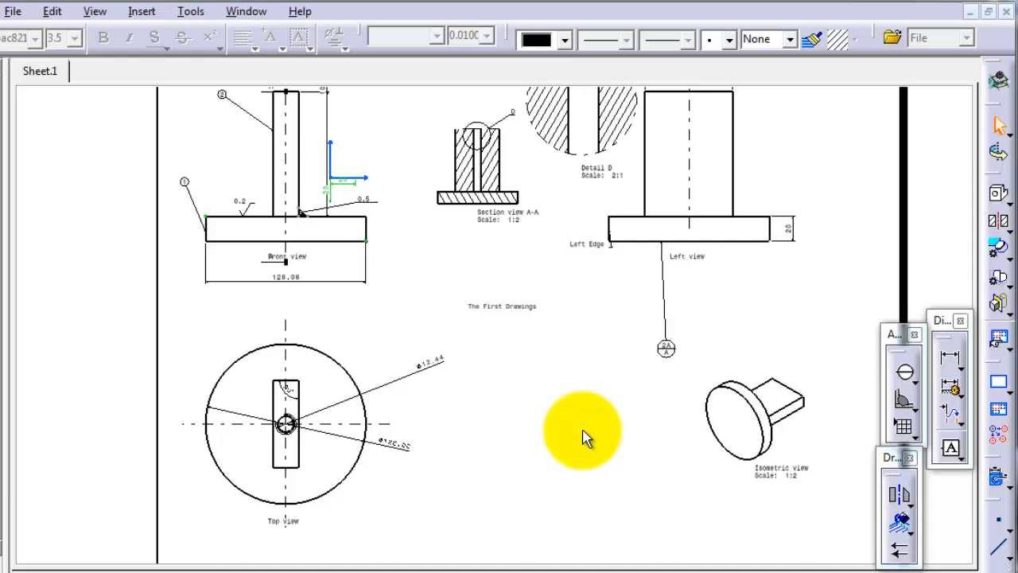
Start the Area Fill Creation command from the Insert Dress-up menu
left_click(142, 12)
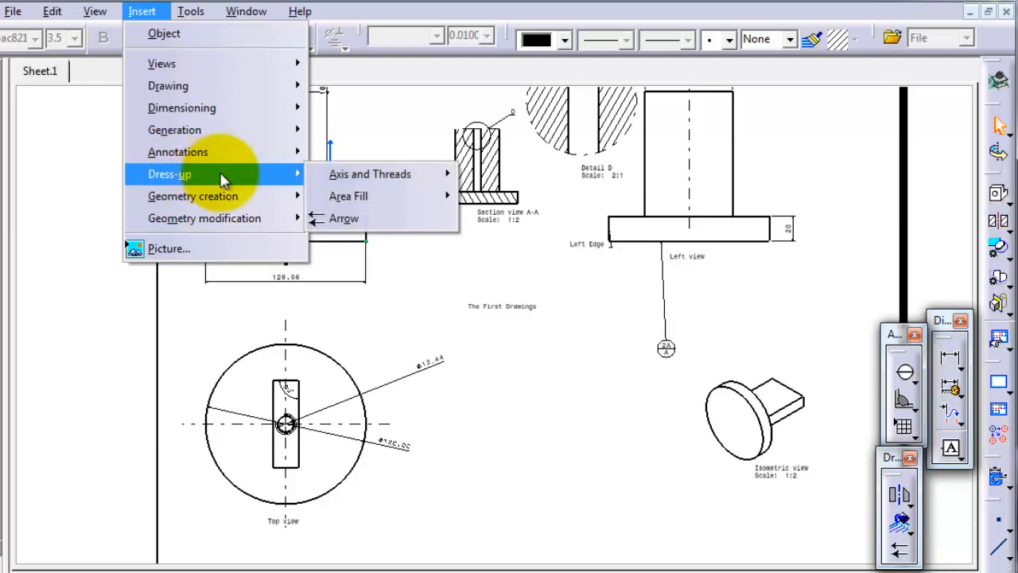
mouse_move(346, 196)
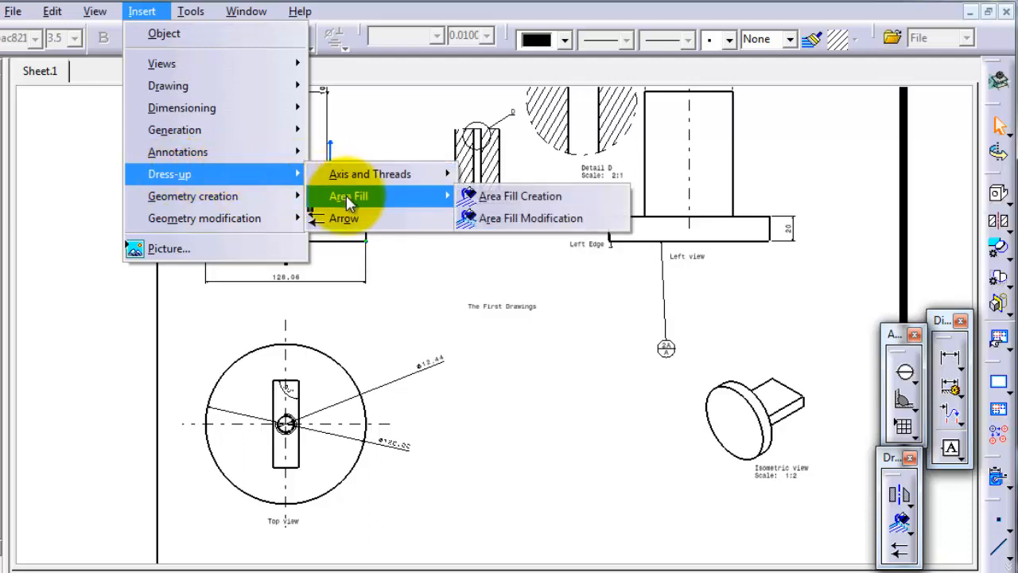
mouse_move(344, 218)
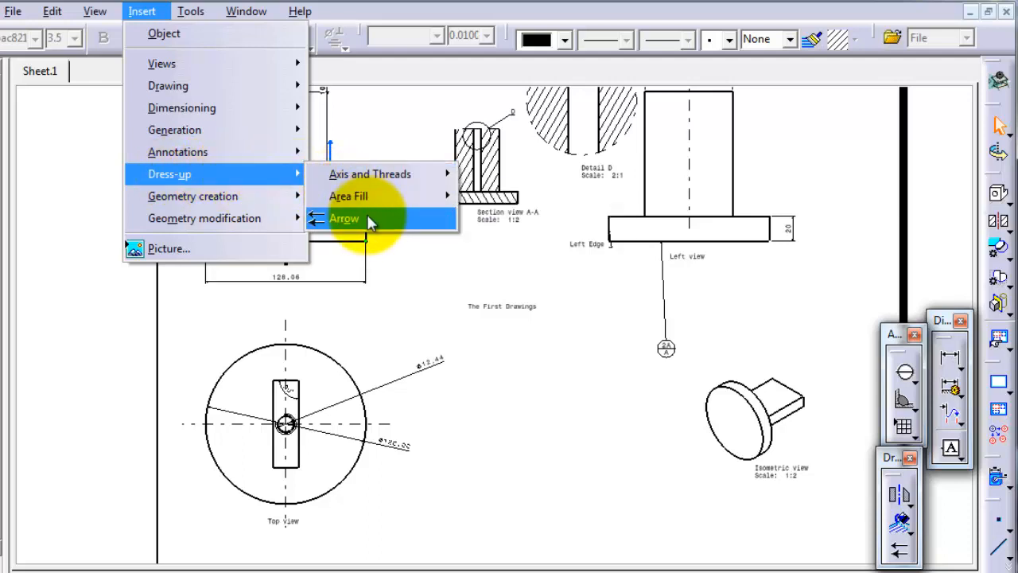
mouse_move(349, 195)
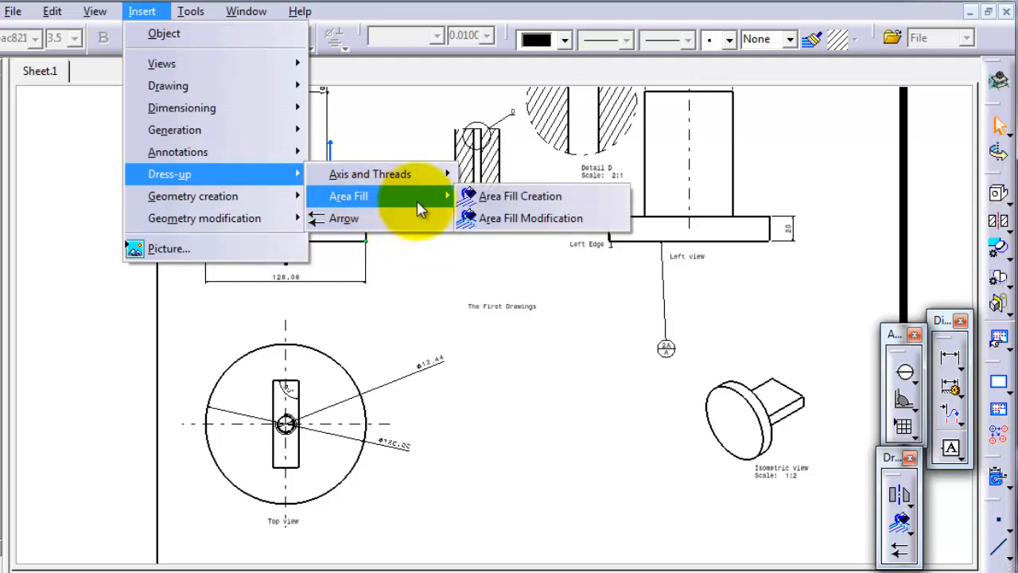
mouse_move(544, 196)
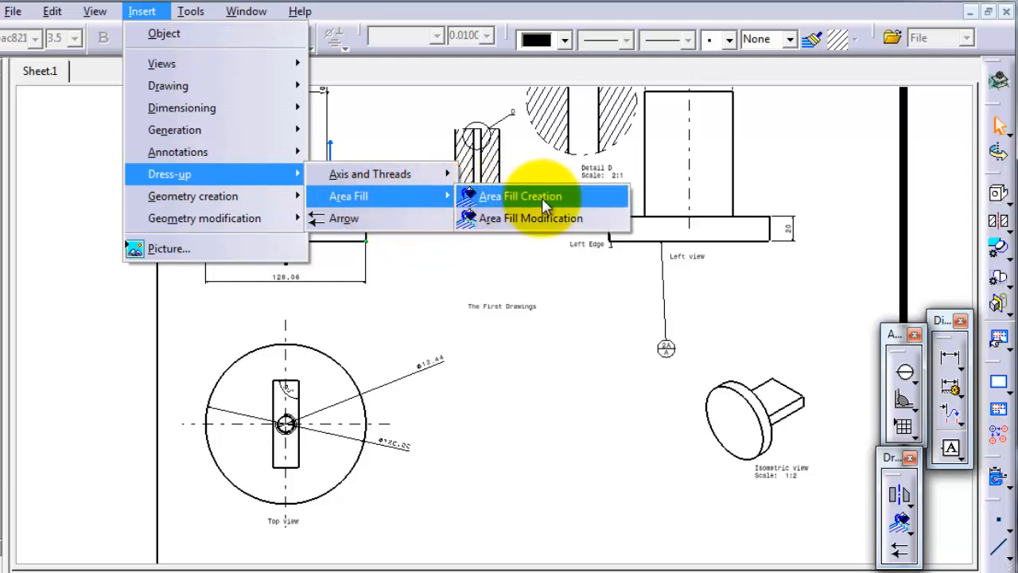
mouse_move(531, 218)
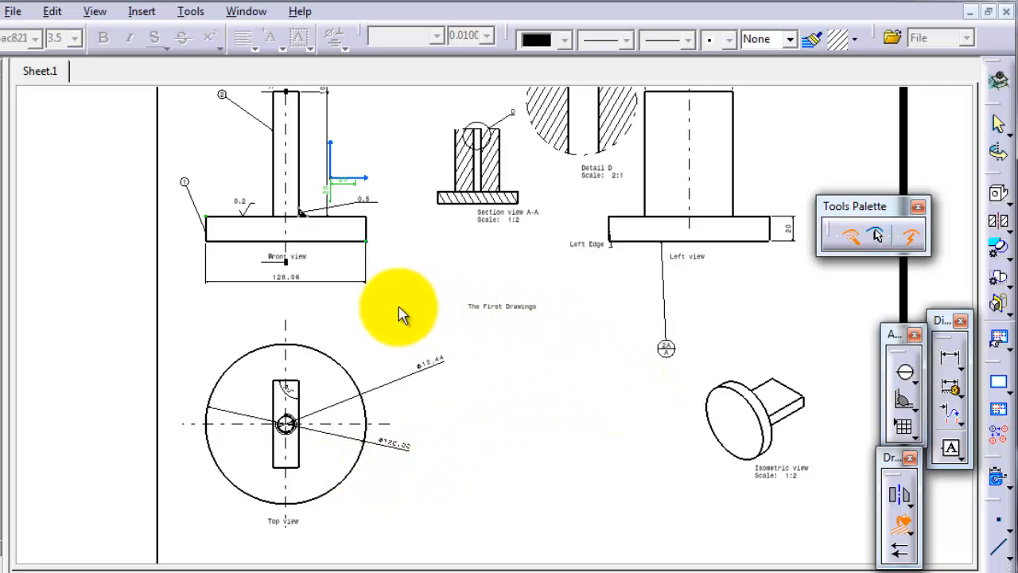
Hatch the region inside the top view circle profile as a new area fill
scroll("down", 3)
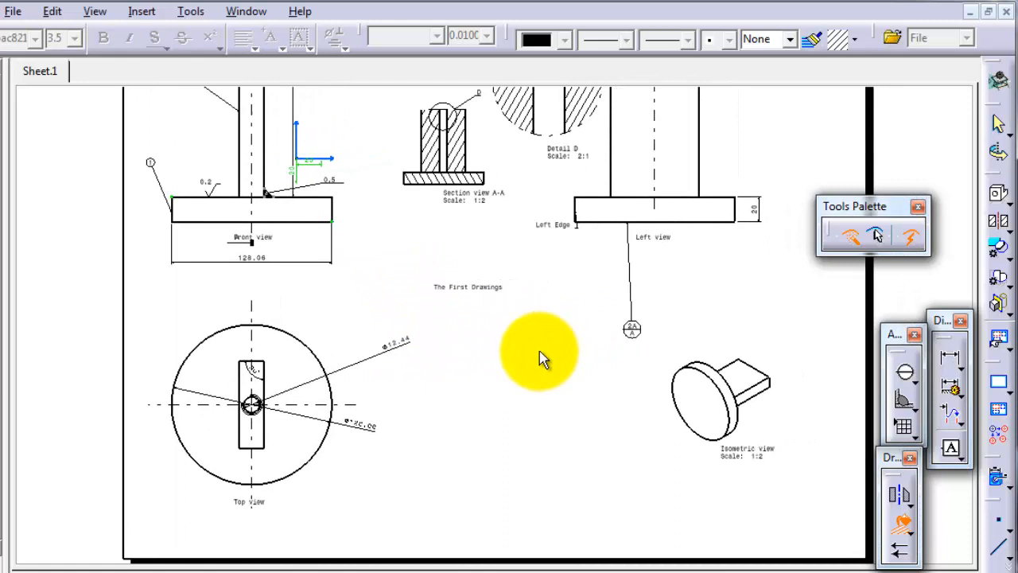
mouse_move(321, 378)
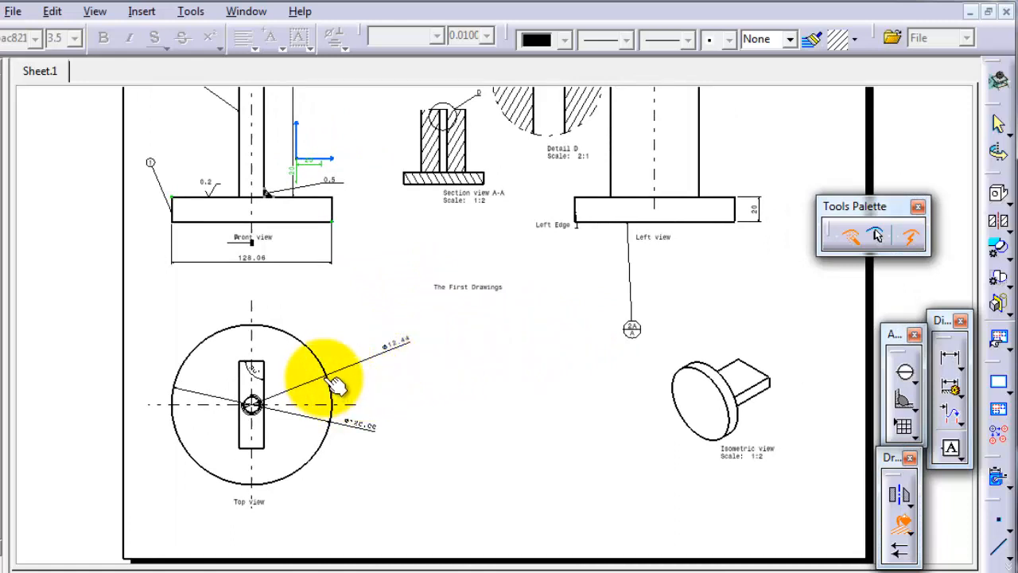
left_click(324, 376)
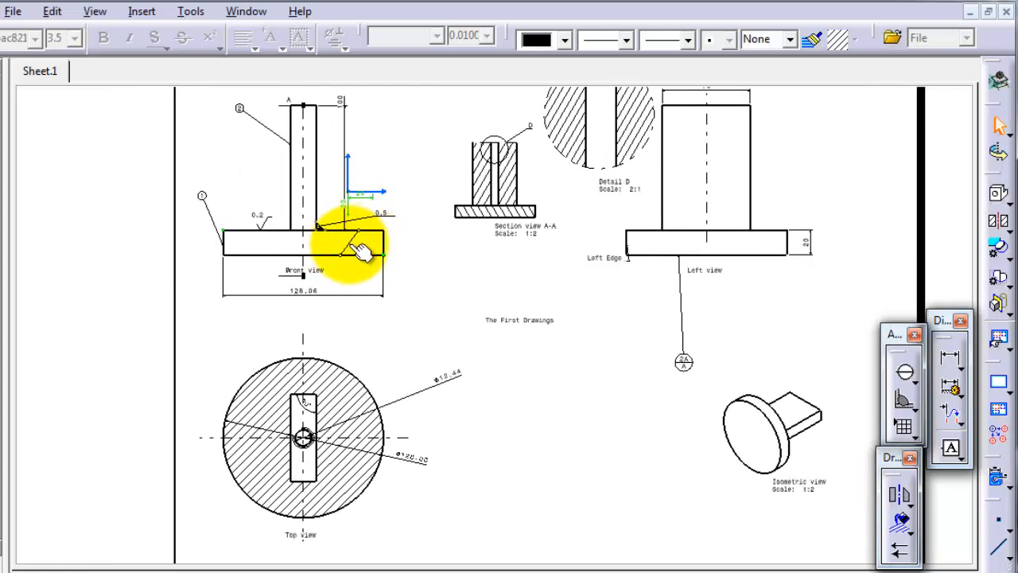
mouse_move(353, 373)
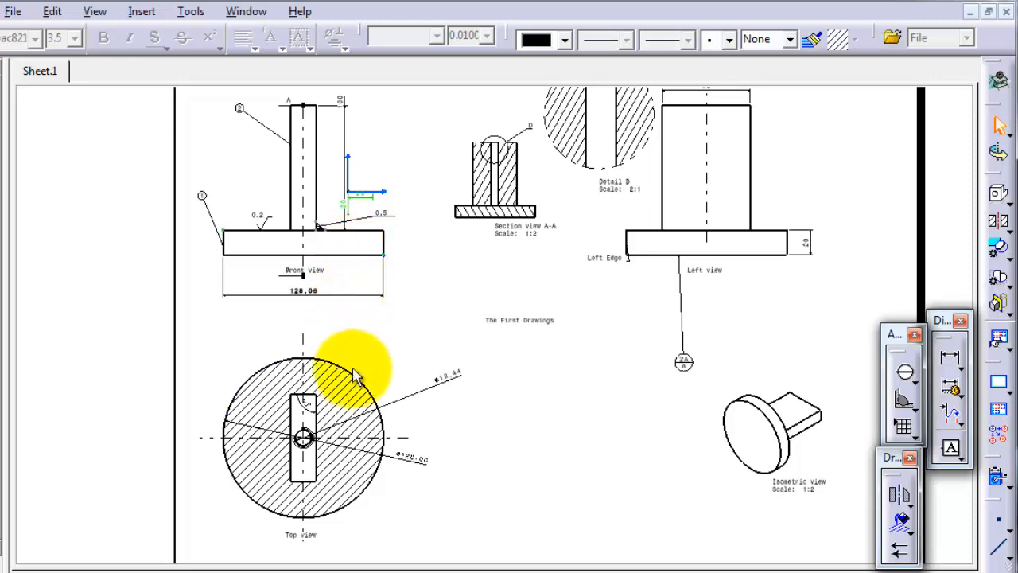